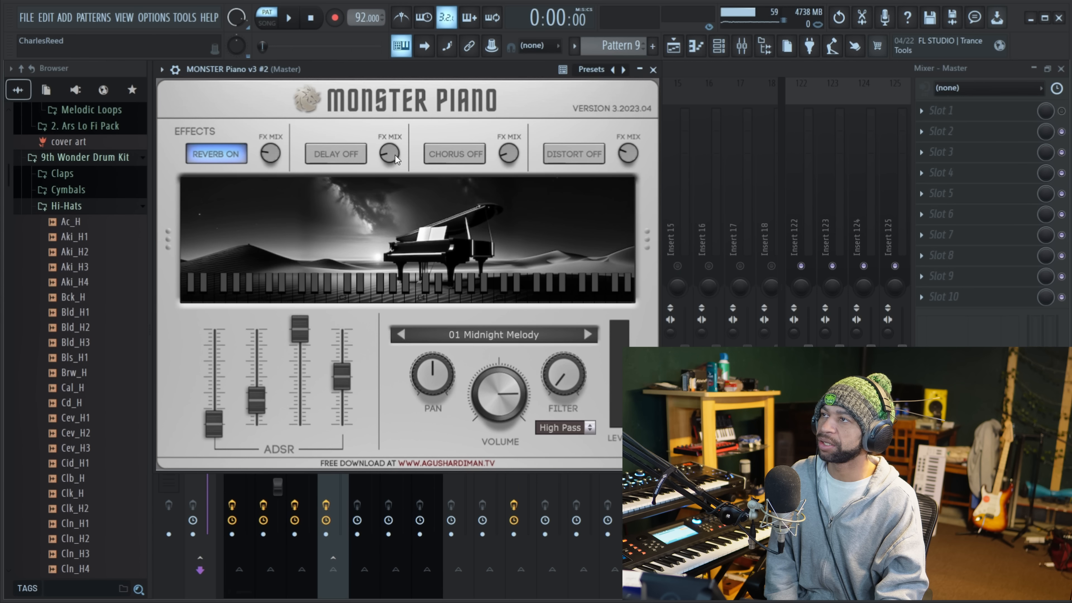
mouse_move(482, 247)
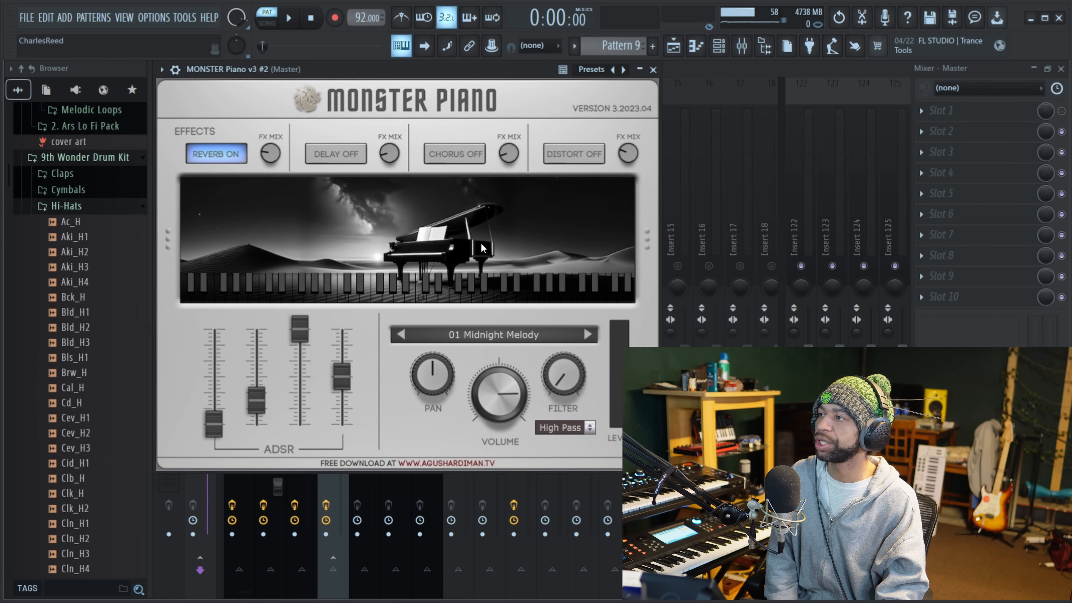
mouse_move(336, 368)
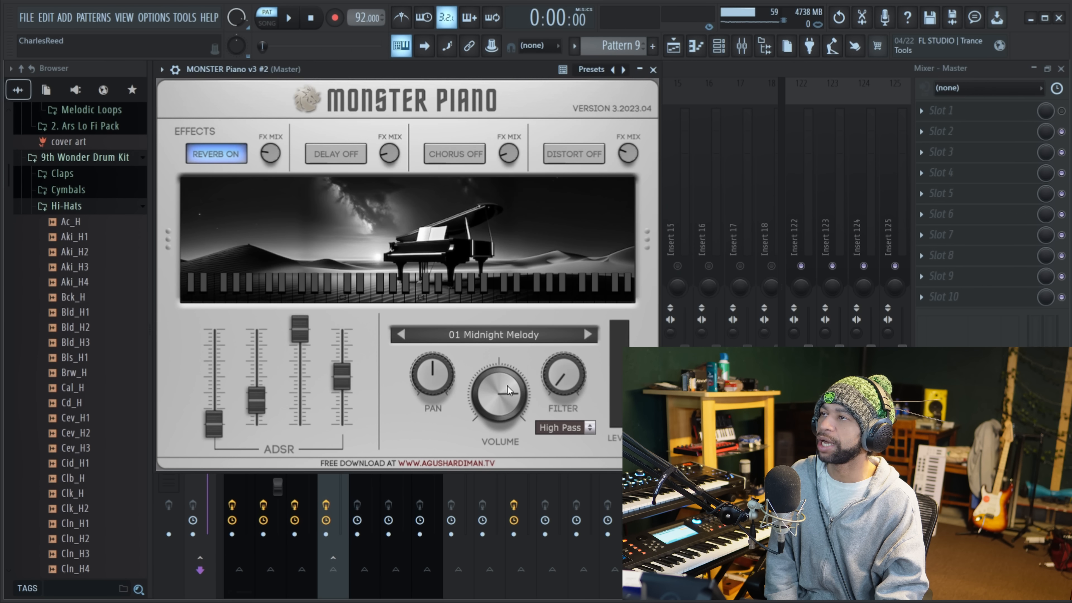
mouse_move(497, 343)
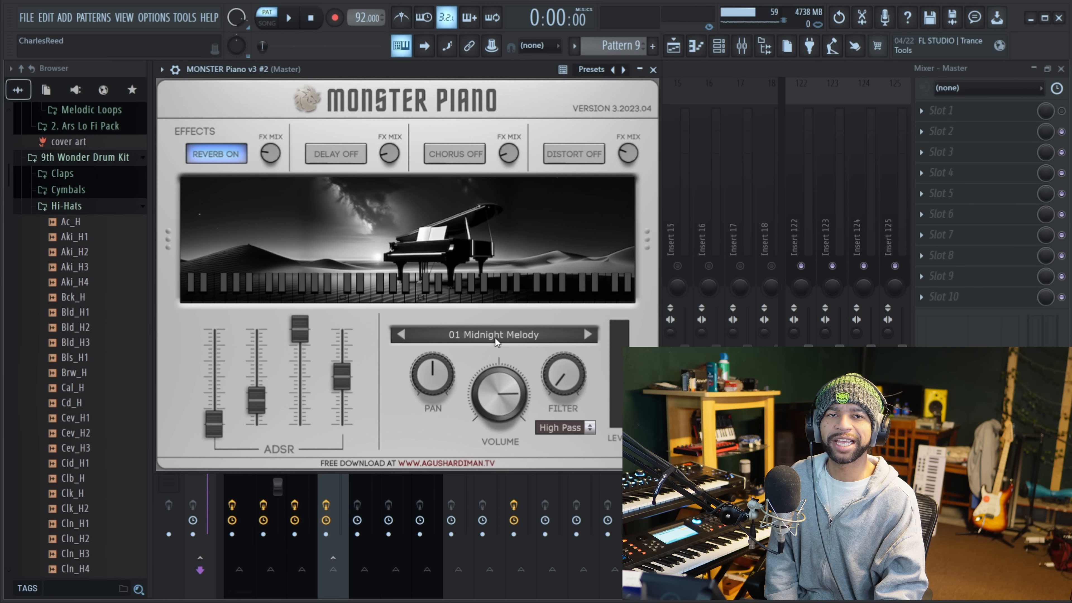
- Start playback and advance through Supreme Piano and Virtuoso Keys to Blackbird Sonata
left_click(492, 335)
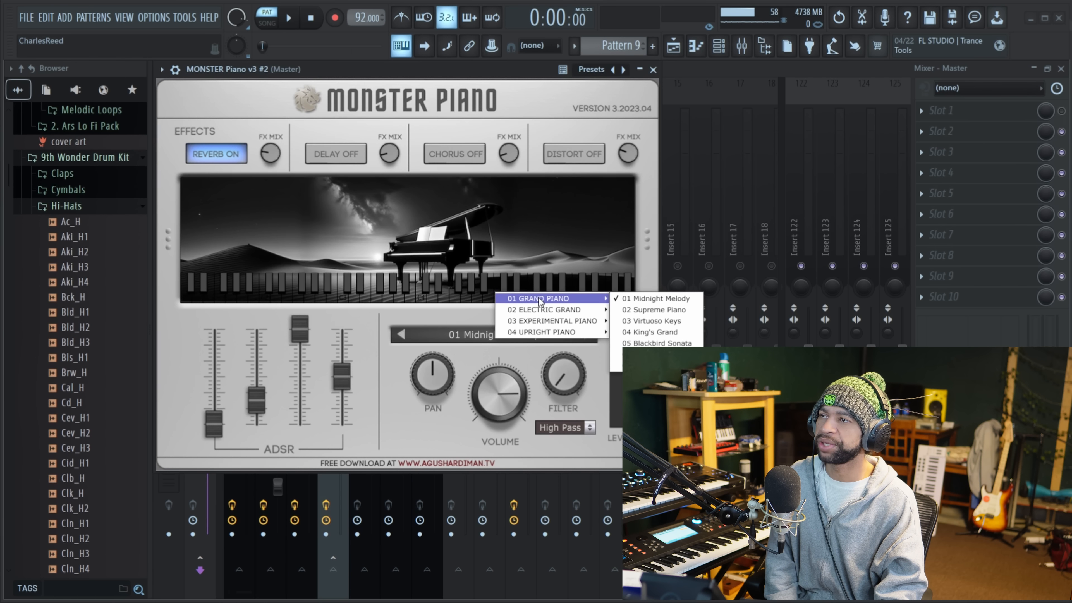
mouse_move(550, 321)
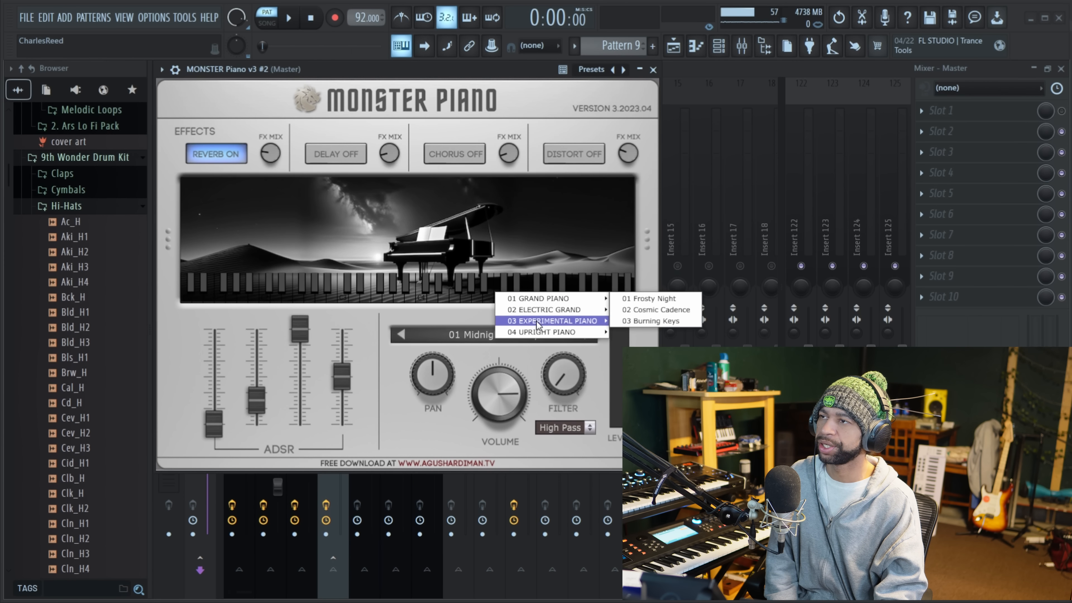
mouse_move(542, 331)
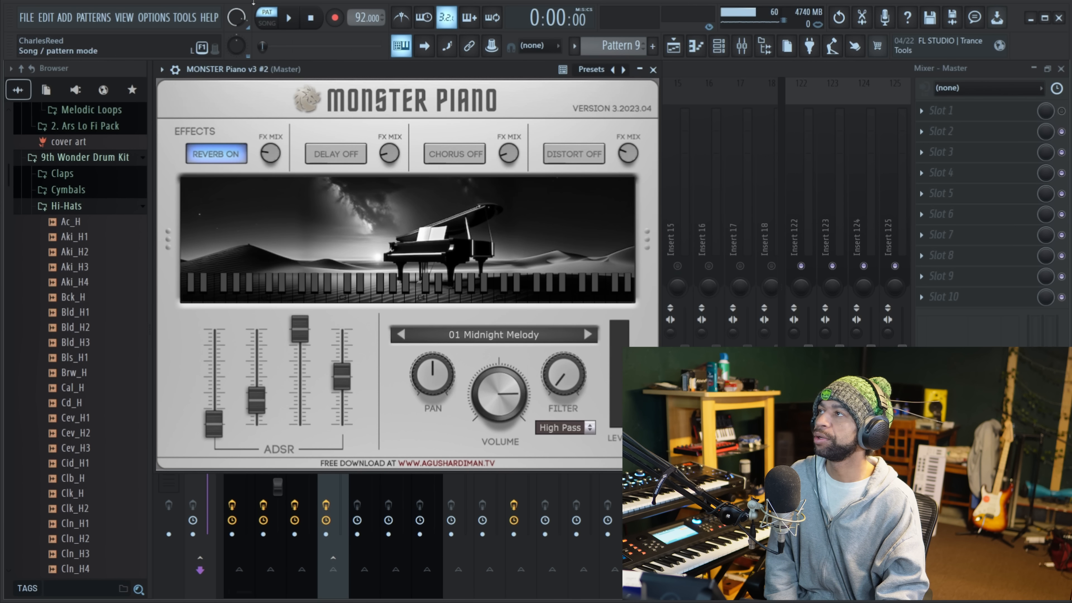
left_click(287, 18)
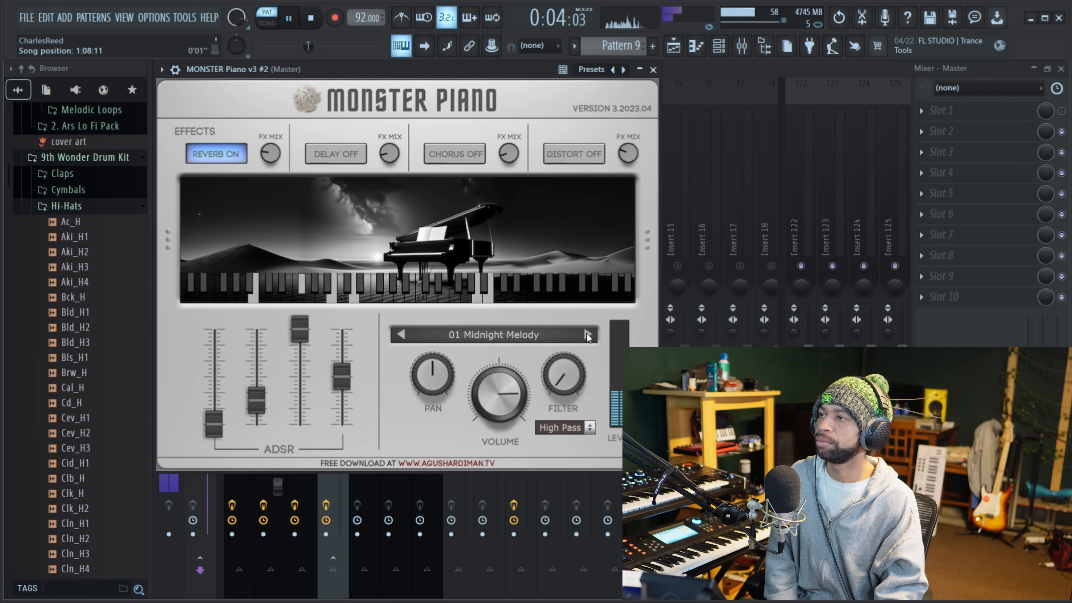
left_click(585, 335)
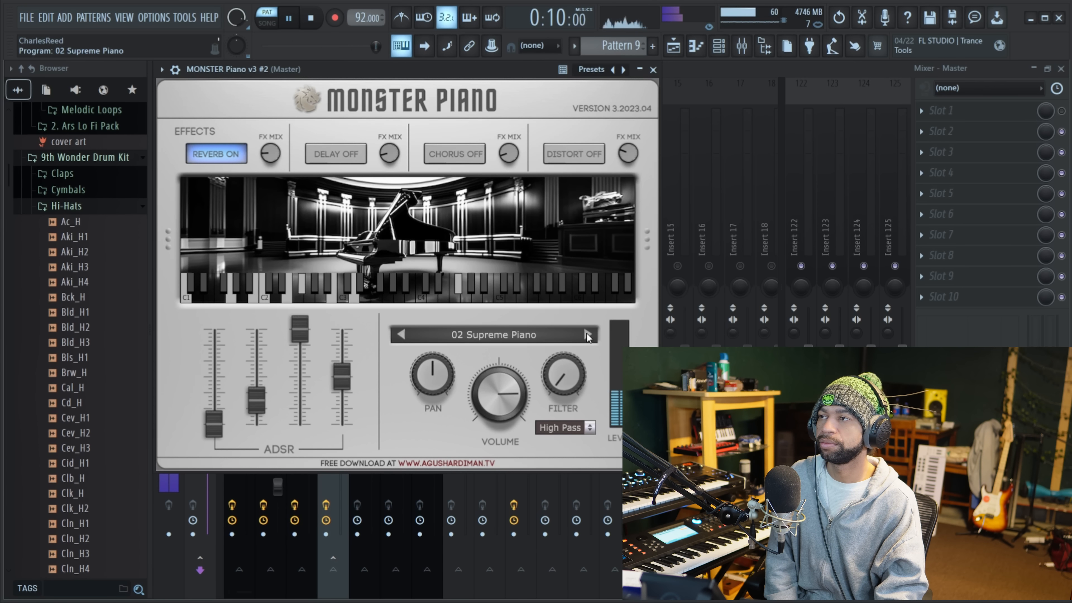
left_click(586, 334)
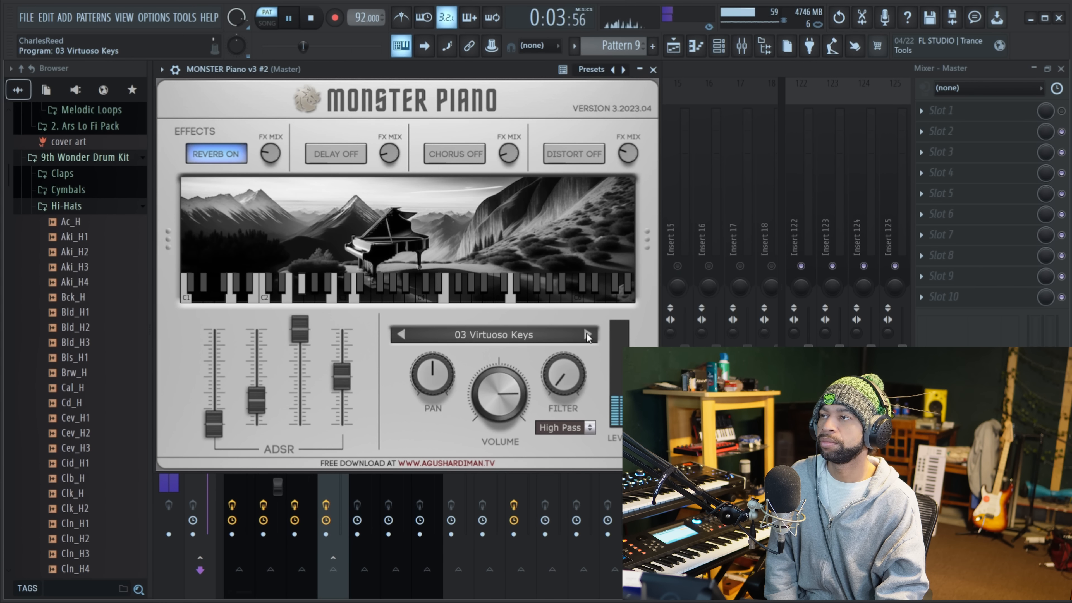
left_click(585, 335)
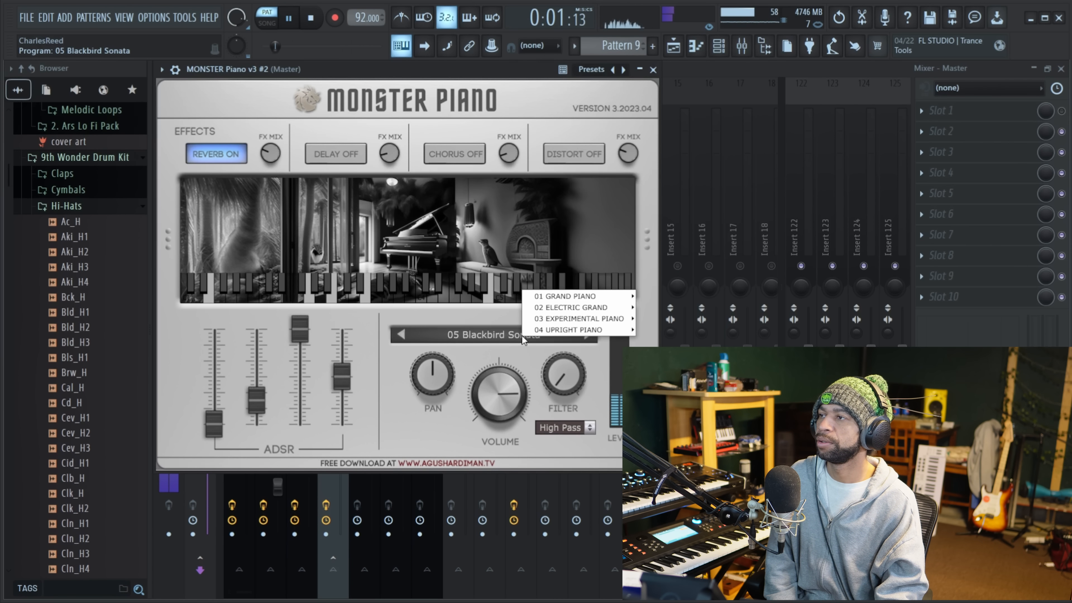
mouse_move(578, 318)
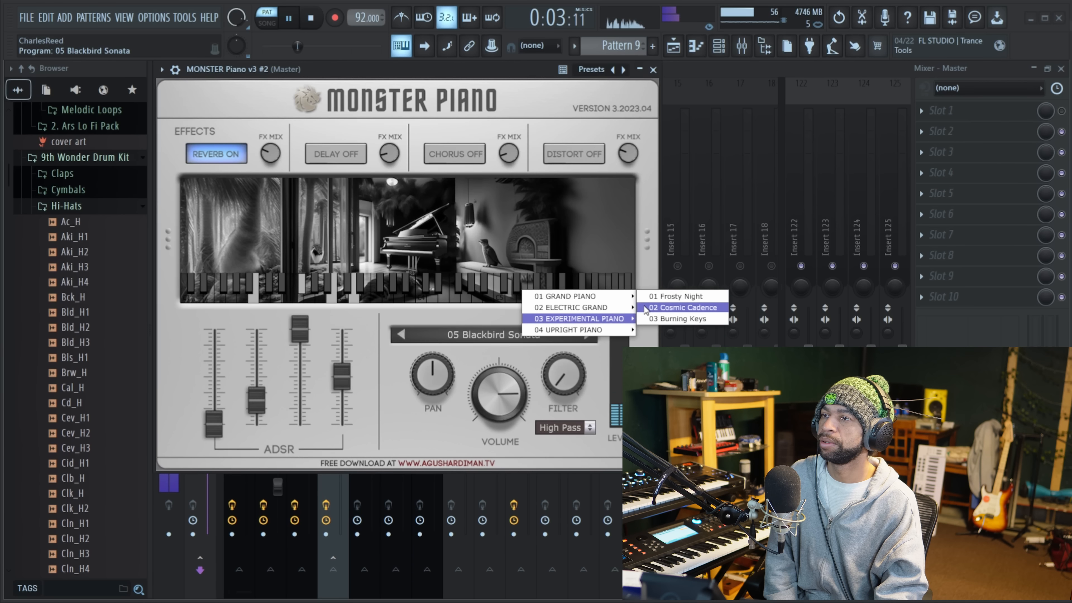
- Load an experimental preset such as Burning Keys and audition another preset
left_click(679, 319)
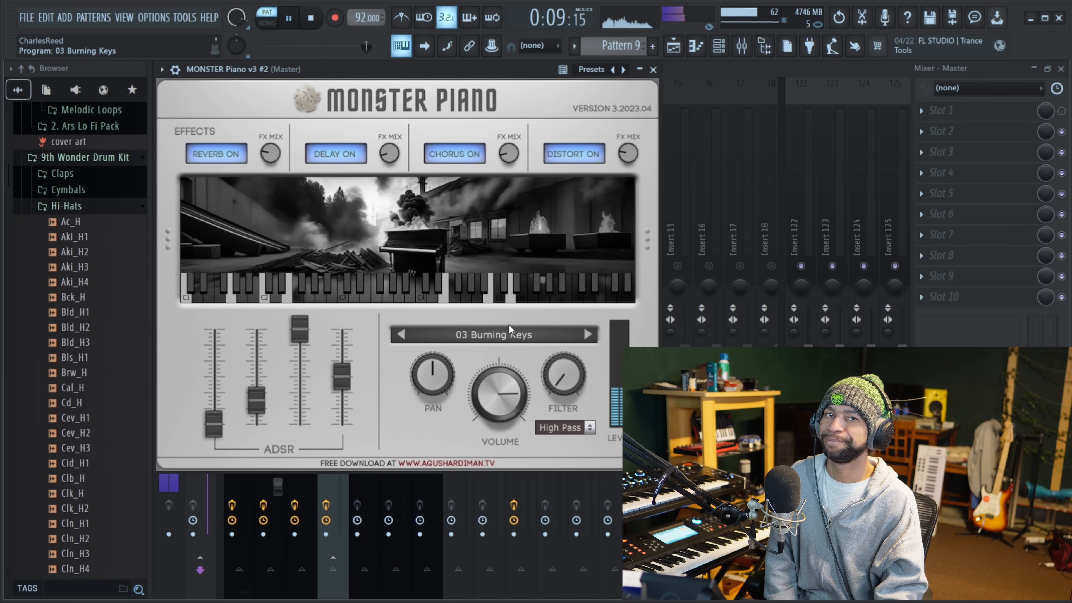
left_click(311, 17)
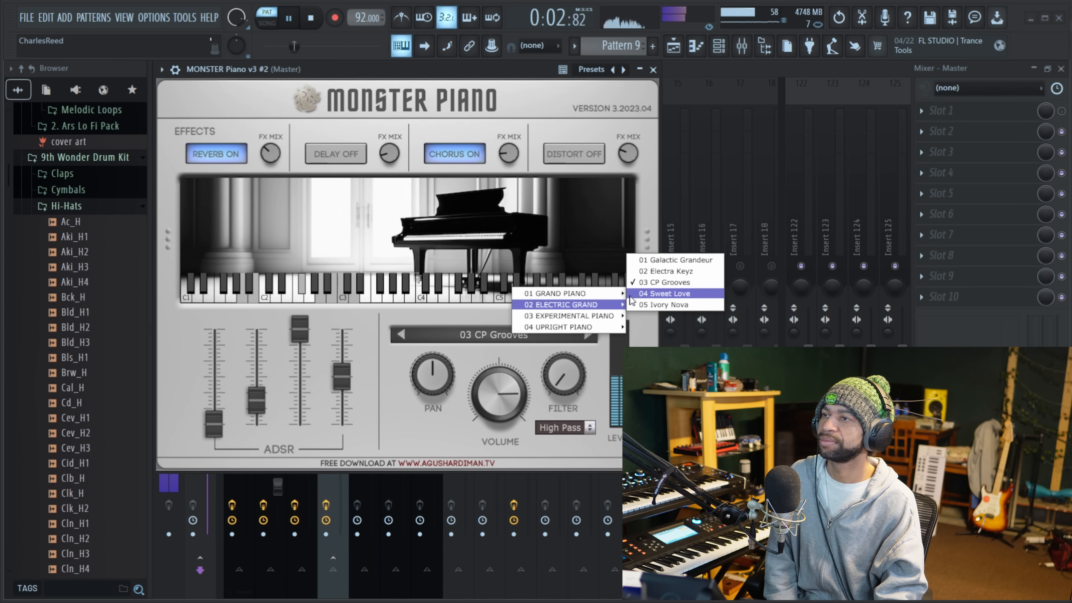
- Load the Sweet Love electric grand, then the Upright Piano preset Upright Serenade
left_click(663, 293)
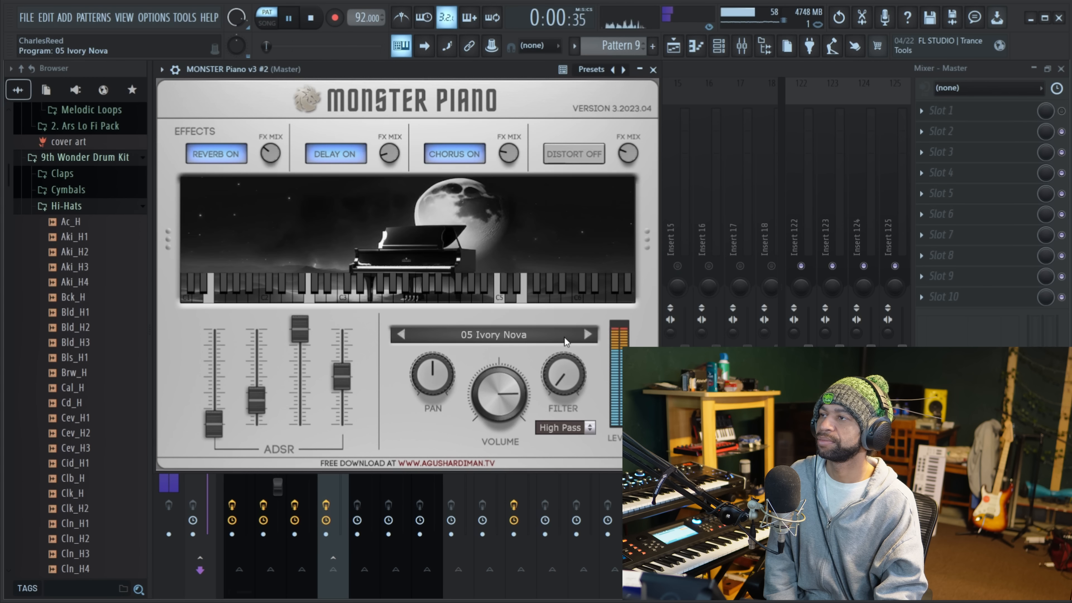
left_click(493, 334)
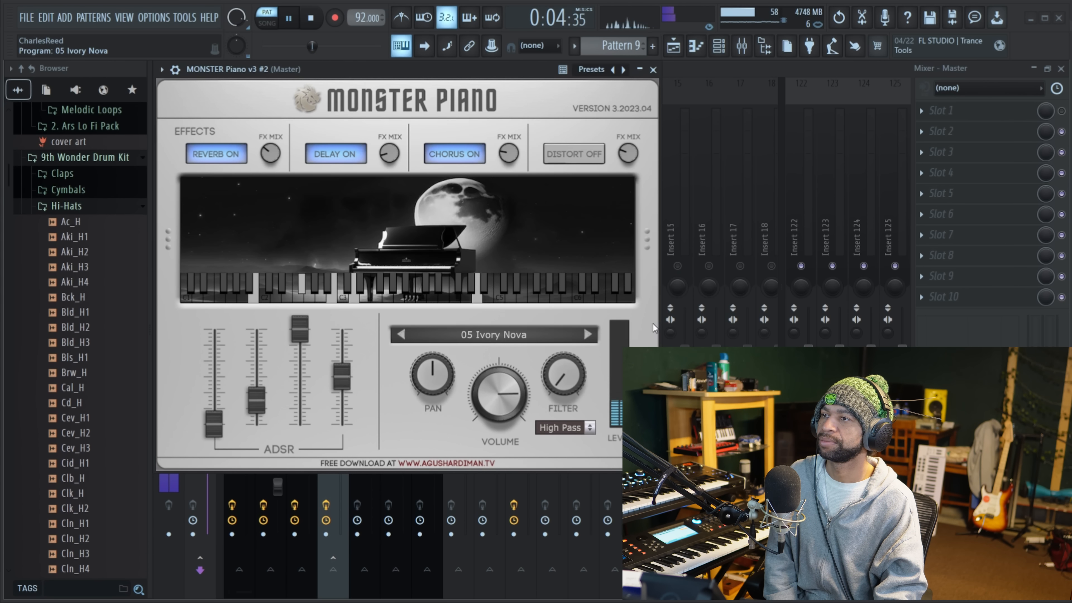
left_click(335, 153)
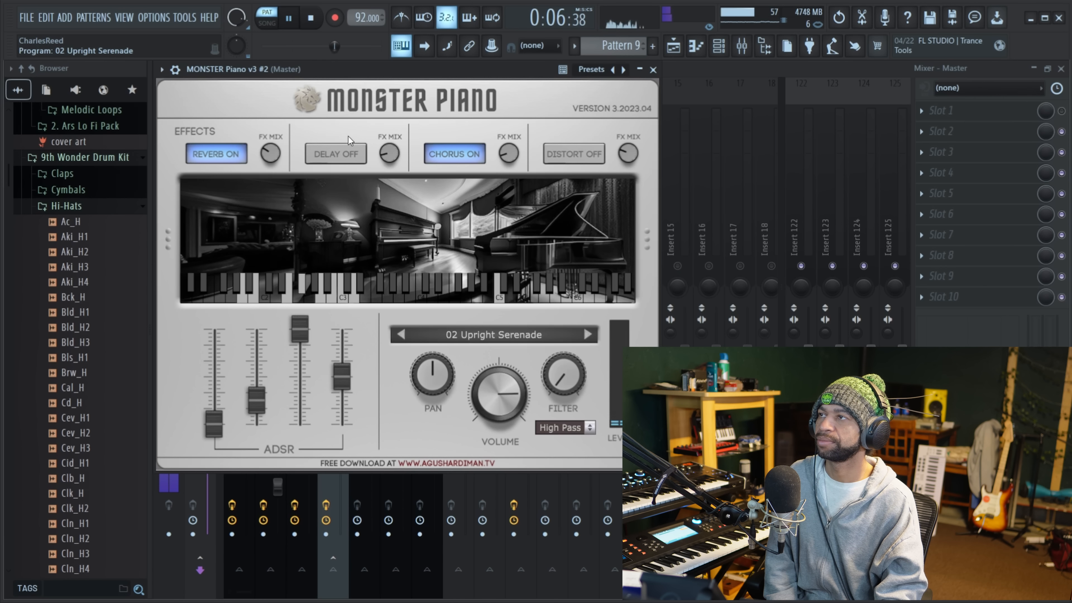